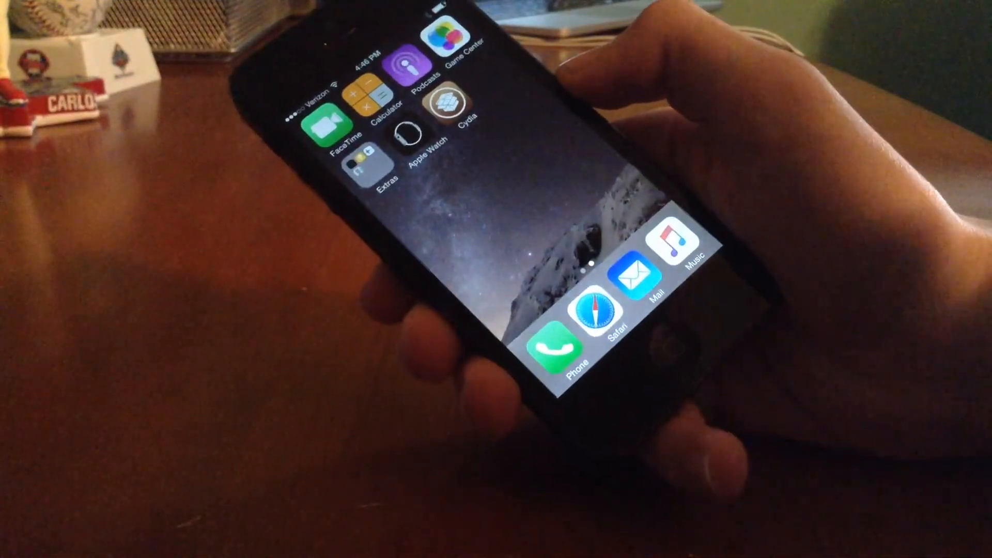
Step: Launch the Music app from the dock to reach the Apple Music free-trial welcome screen
click(685, 259)
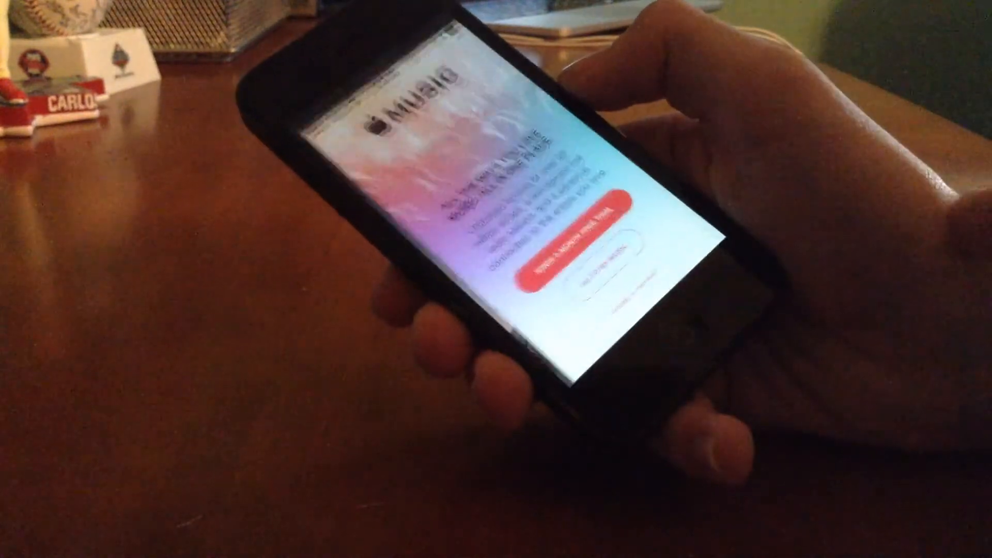